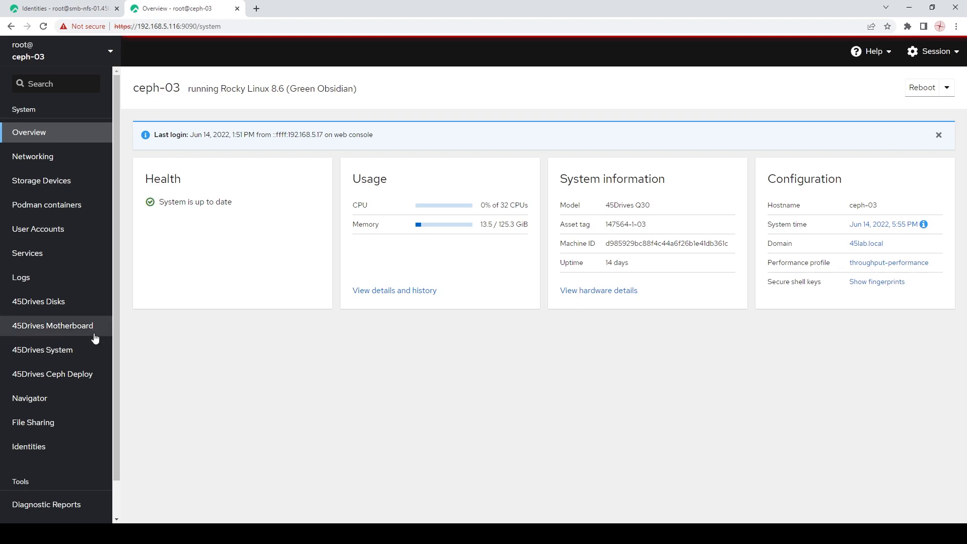
Check the 45Drives Ceph Deploy status on ceph-03, then show the Samba File Sharing settings
left_click(52, 374)
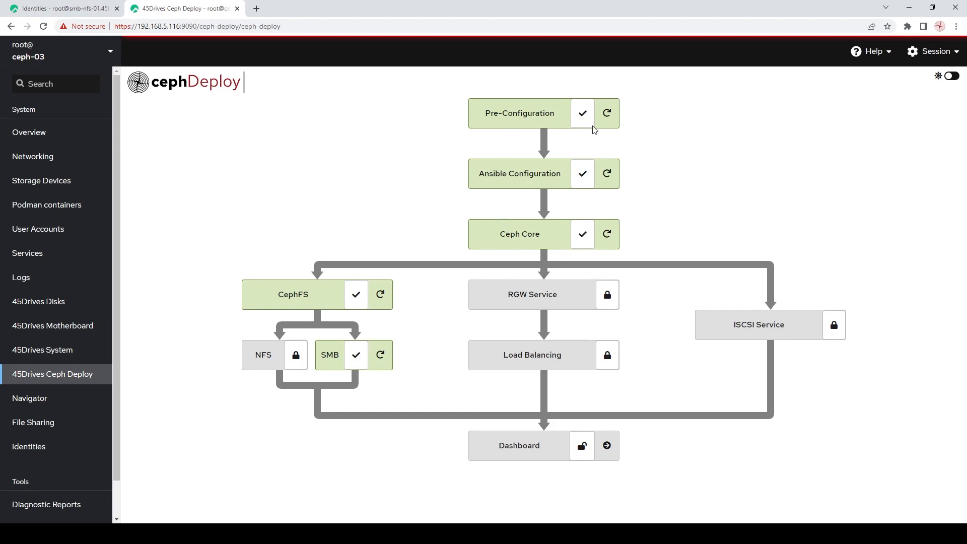
double_click(292, 295)
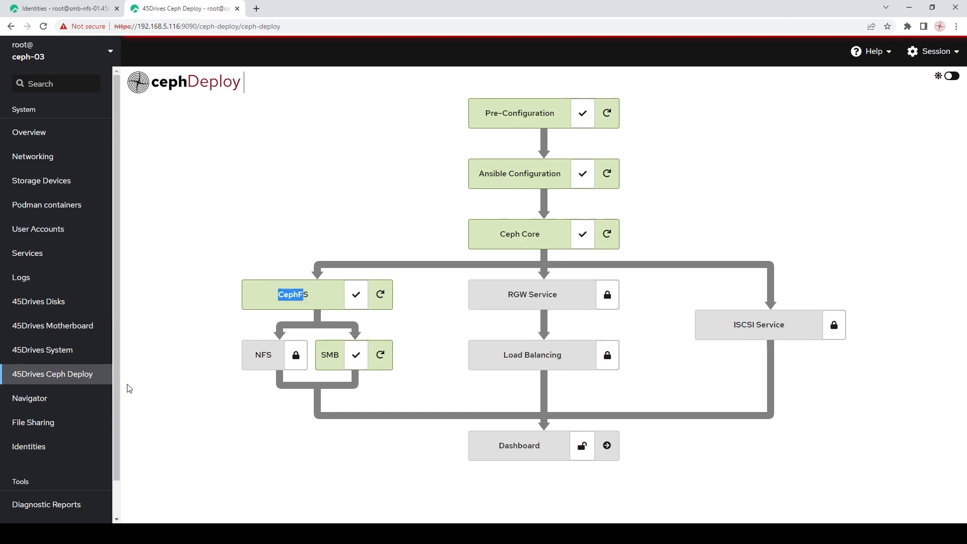
left_click(33, 422)
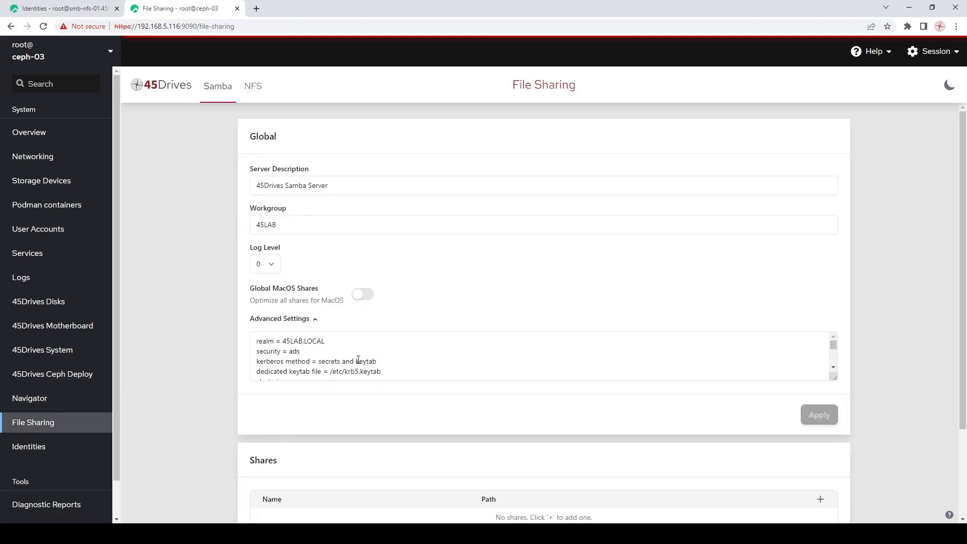
mouse_move(355, 355)
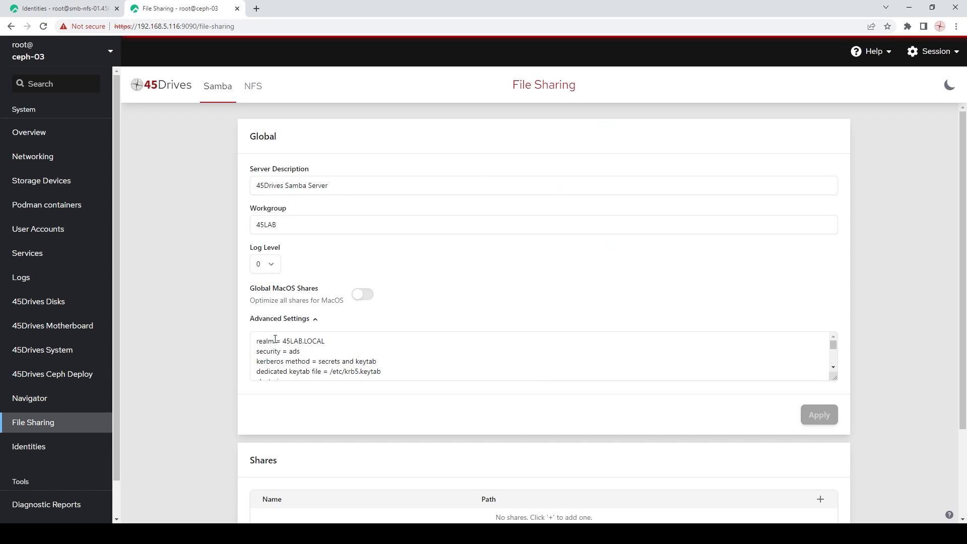
Scroll past the Global Advanced Settings to Shares and start a new share
double_click(303, 341)
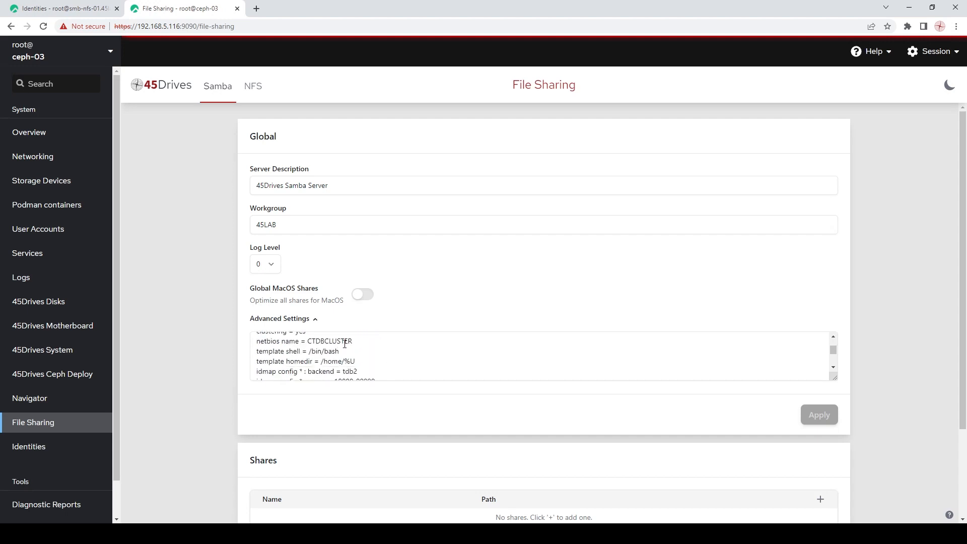
scroll("down", 3)
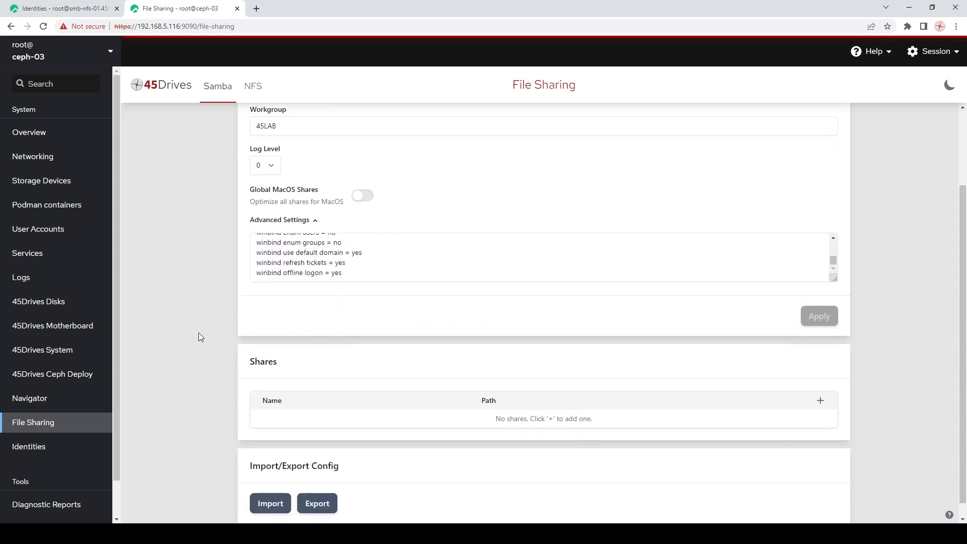
scroll("down", 3)
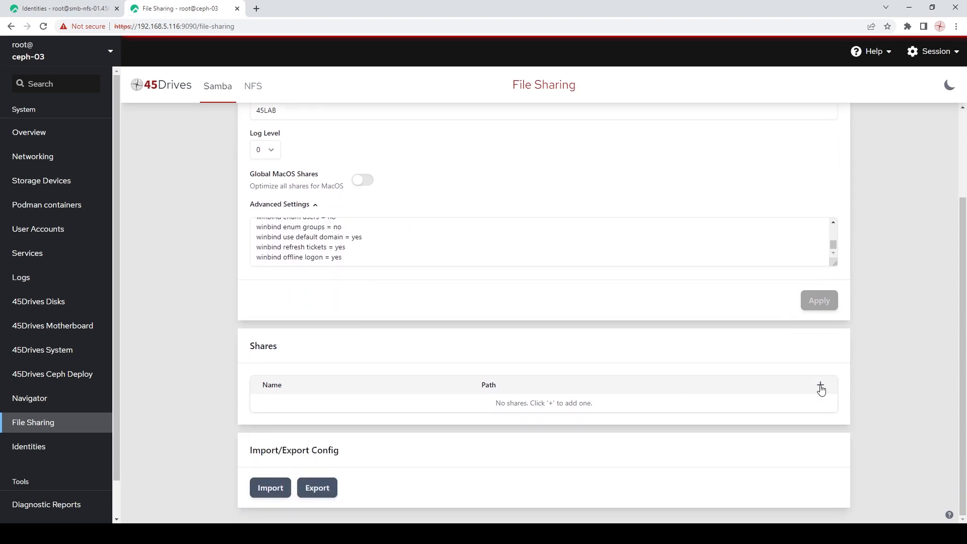
left_click(821, 387)
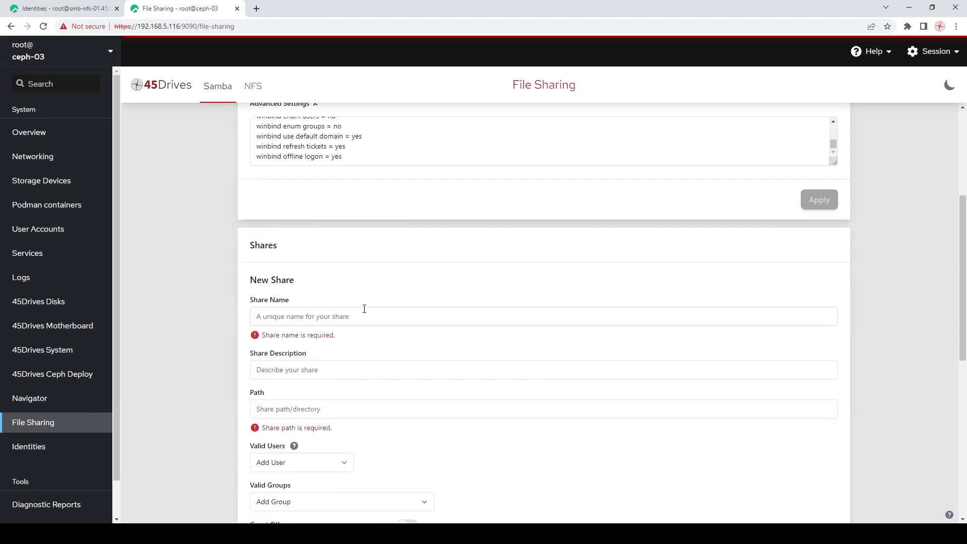
Enter cephfs1 as share name and description, with path /mnt/cephfs/cephfs1
type("cephfs1")
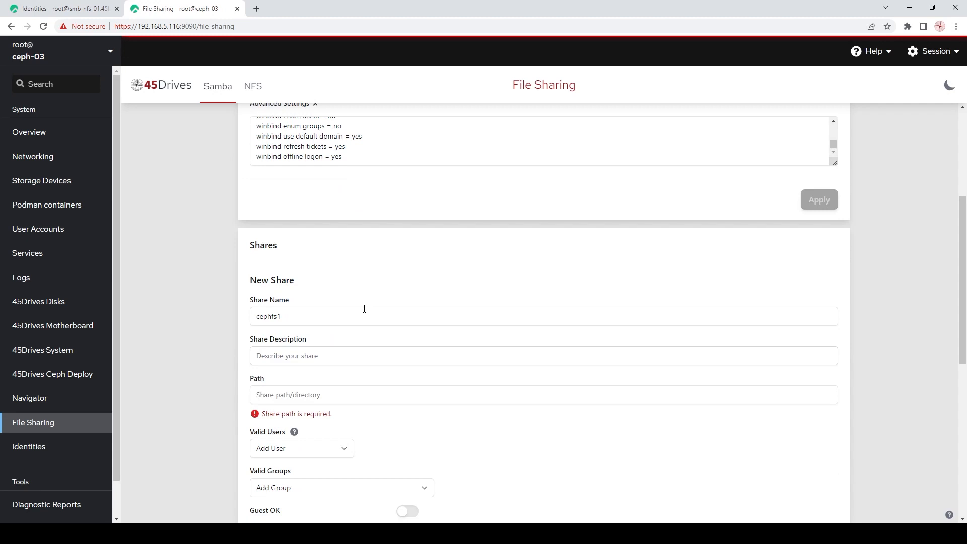
type("cephfs1")
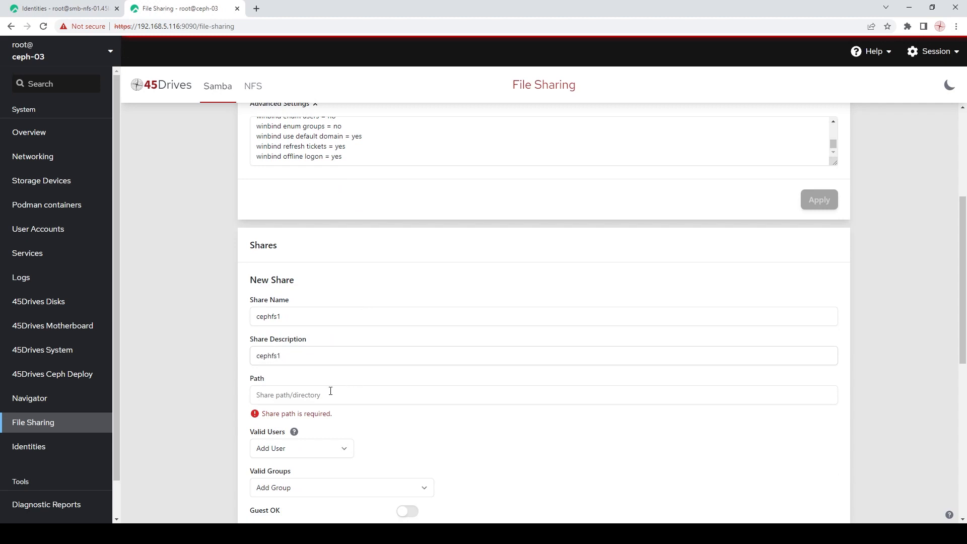
type("/mnt/cephfs/cep")
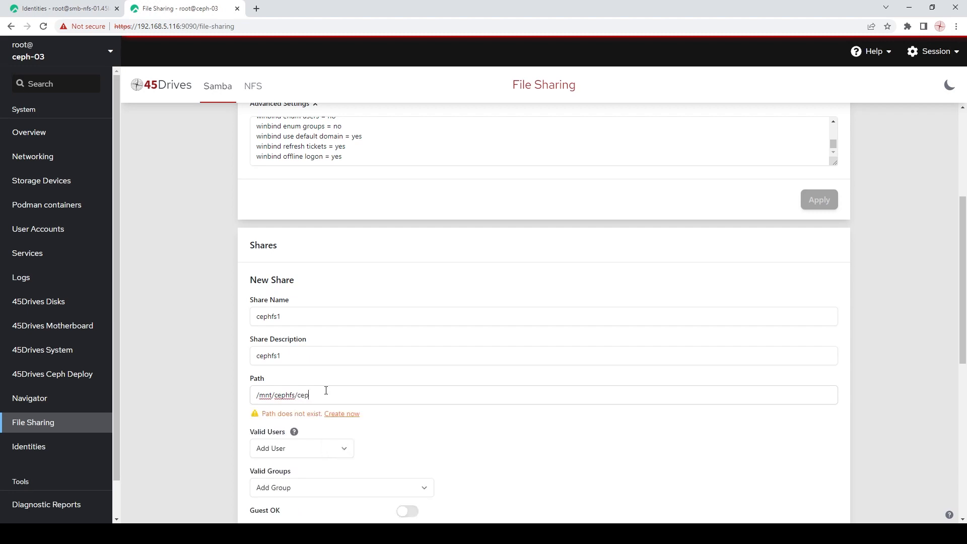
type("hfs1")
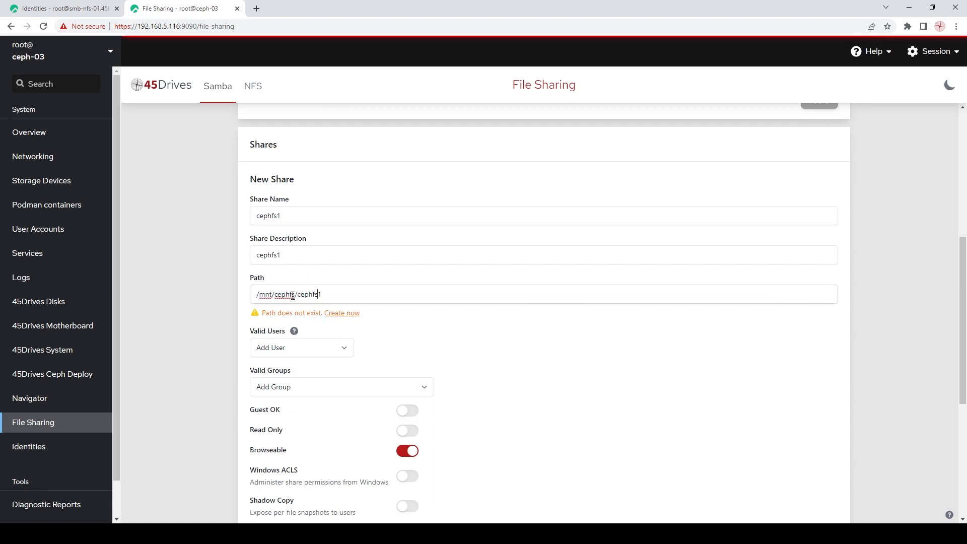
Create the missing /mnt/cephfs/cephfs1 directory and bring up its permissions editor
left_click(341, 313)
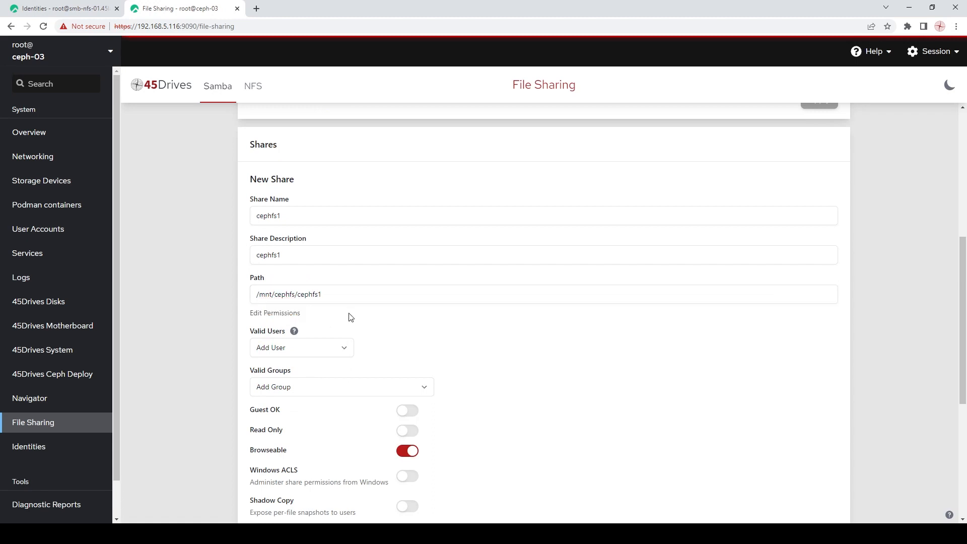
left_click(349, 332)
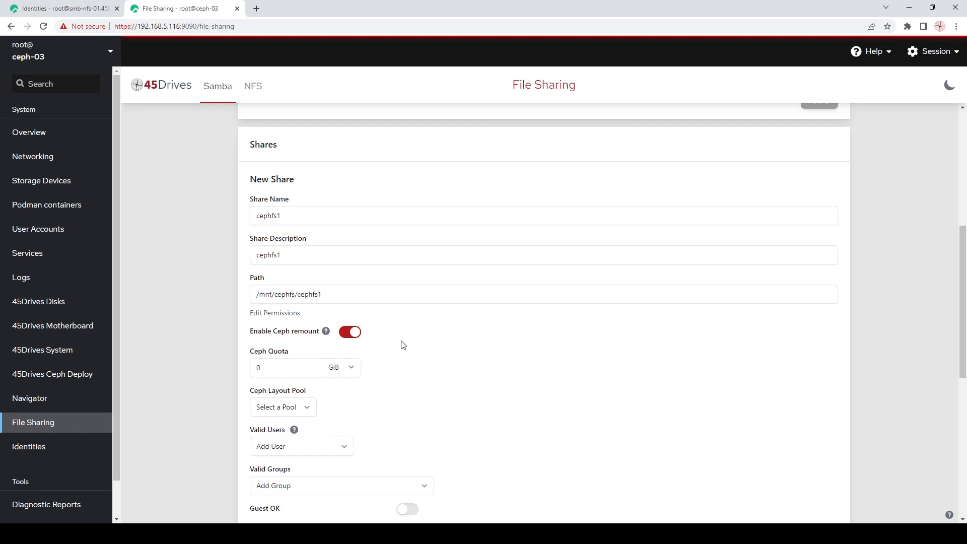
mouse_move(317, 309)
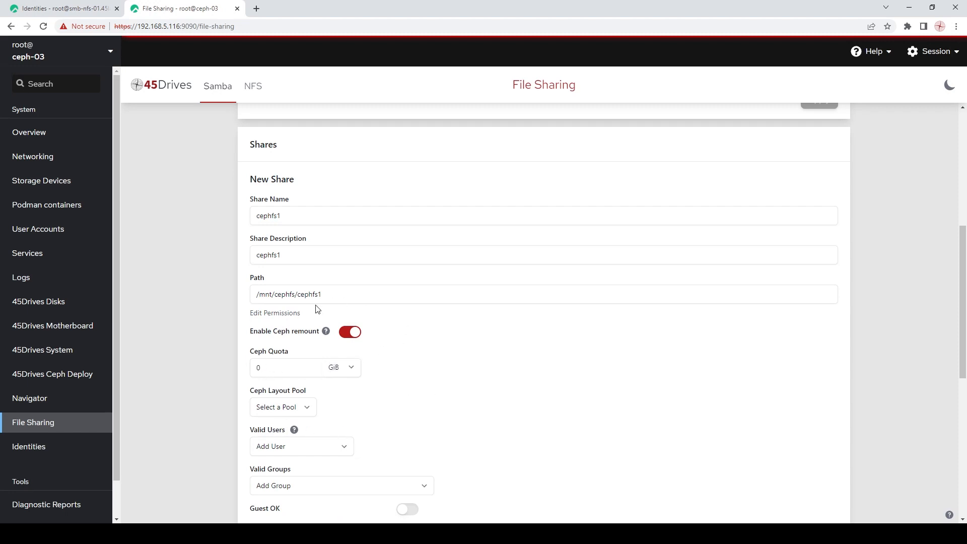
mouse_move(275, 313)
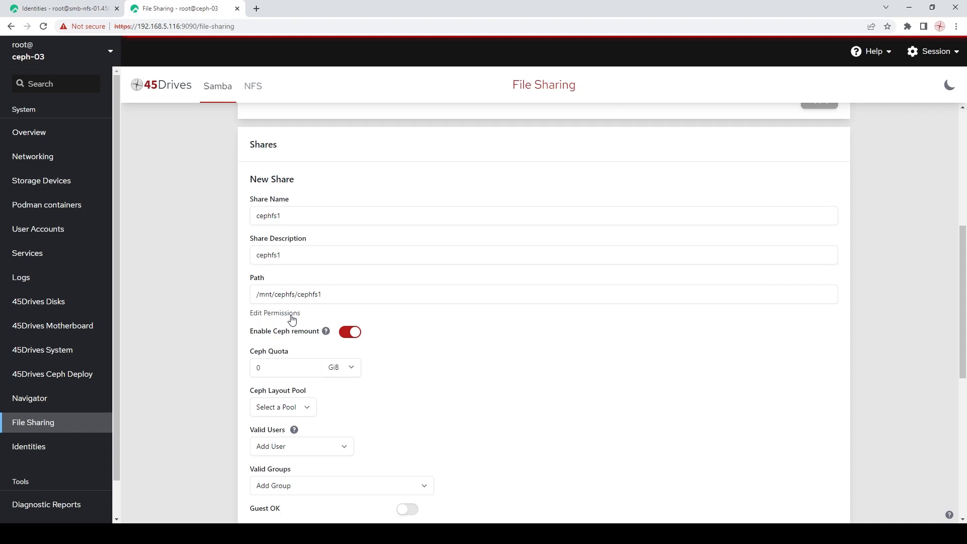
left_click(275, 313)
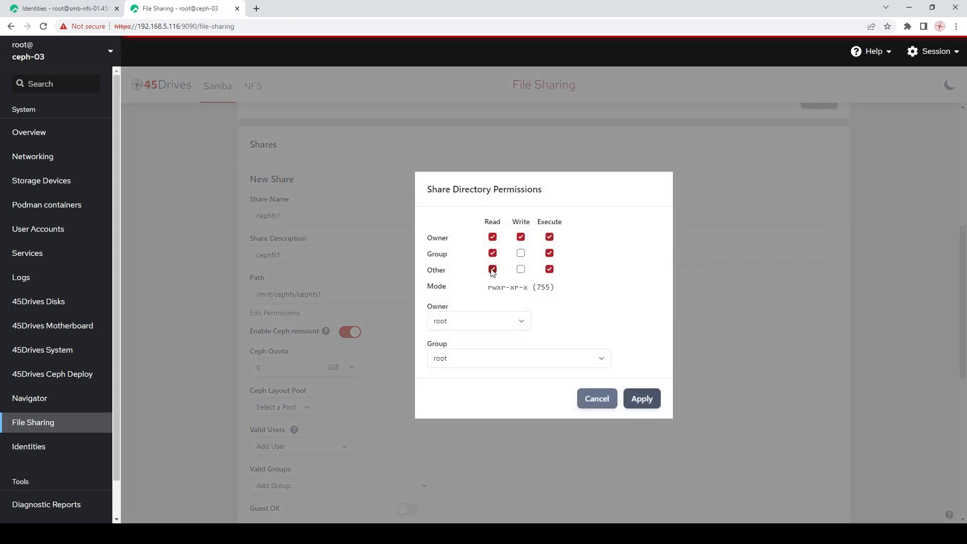
Apply mode 770 to the cephfs1 directory, with owner bk and group domain admins
left_click(492, 270)
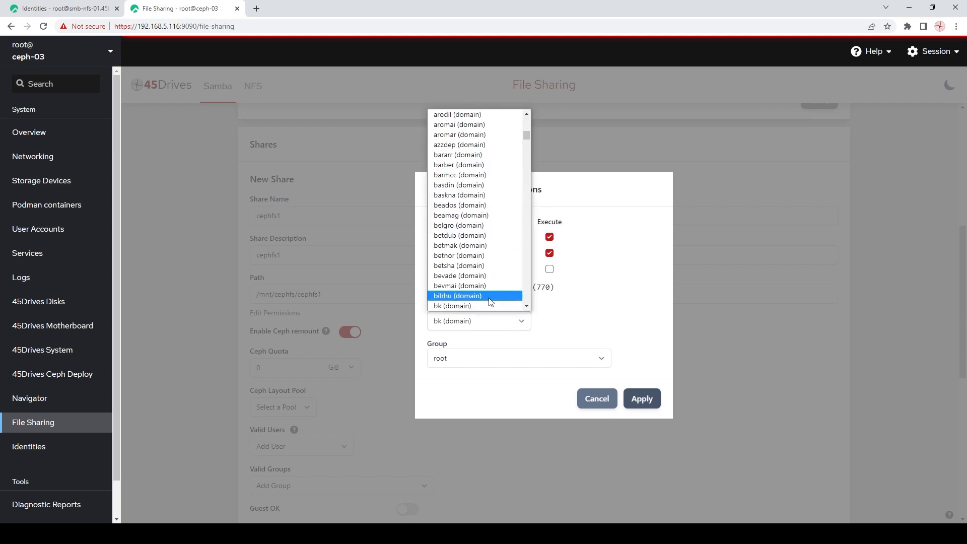
mouse_move(459, 236)
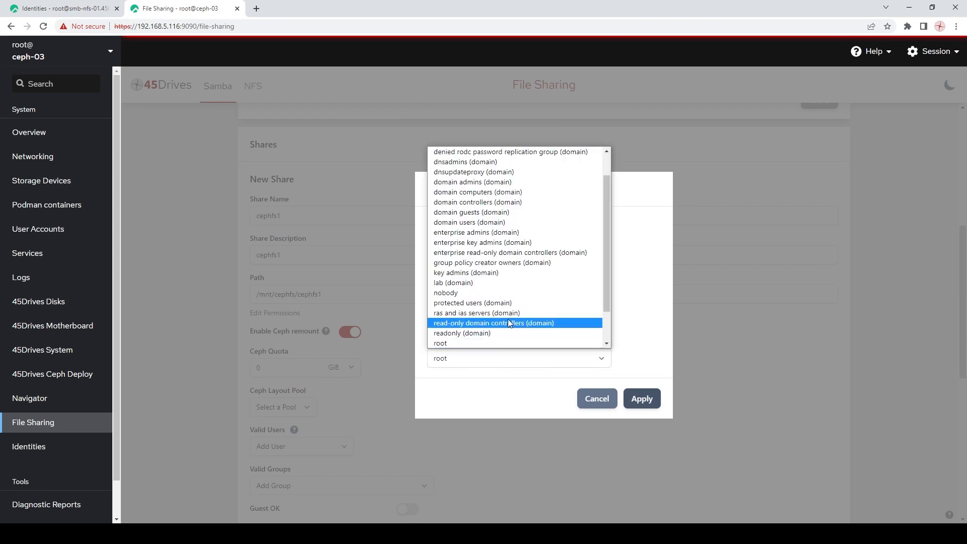
left_click(472, 182)
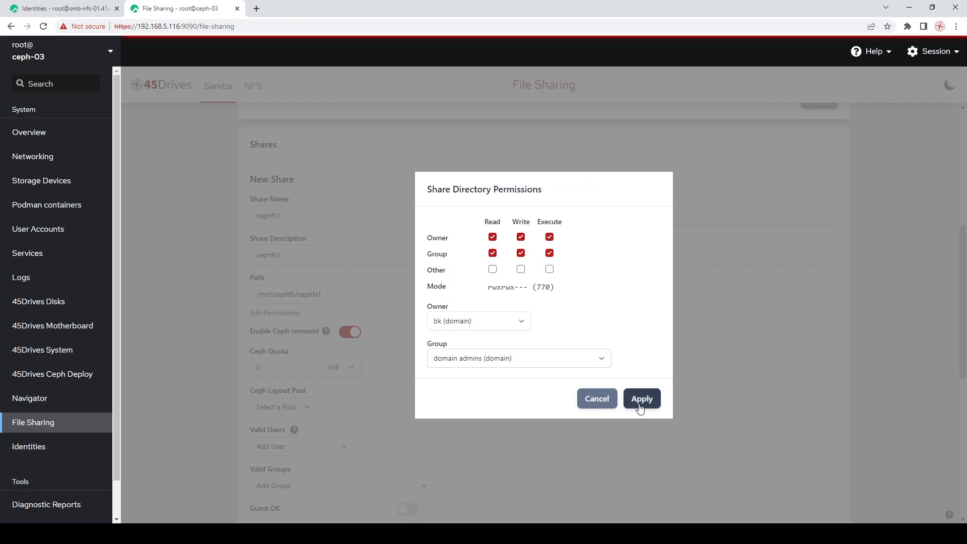
mouse_move(643, 410)
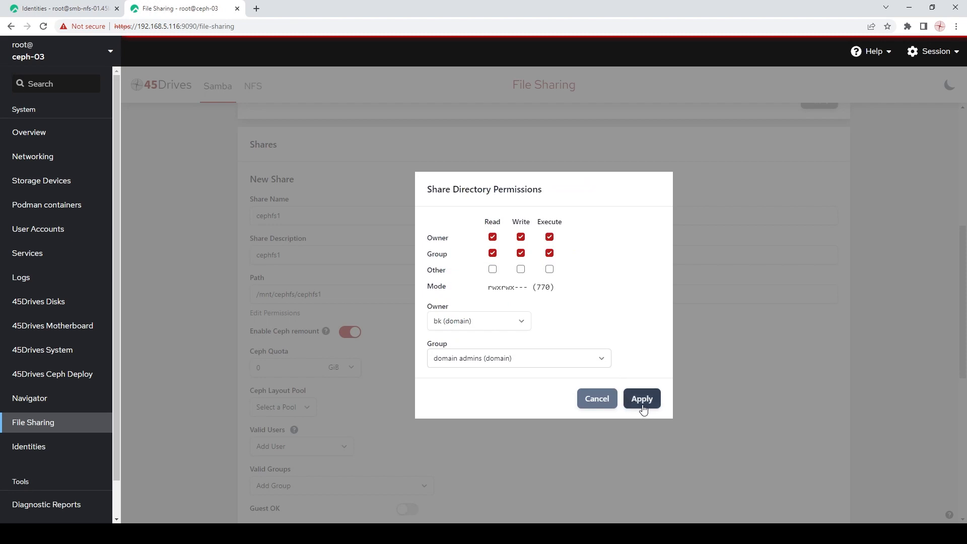
left_click(641, 398)
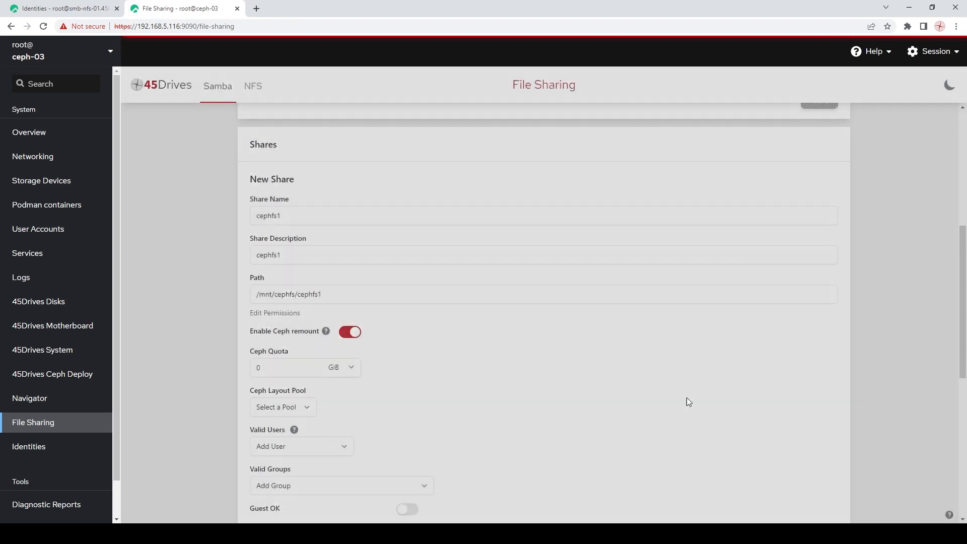
mouse_move(325, 331)
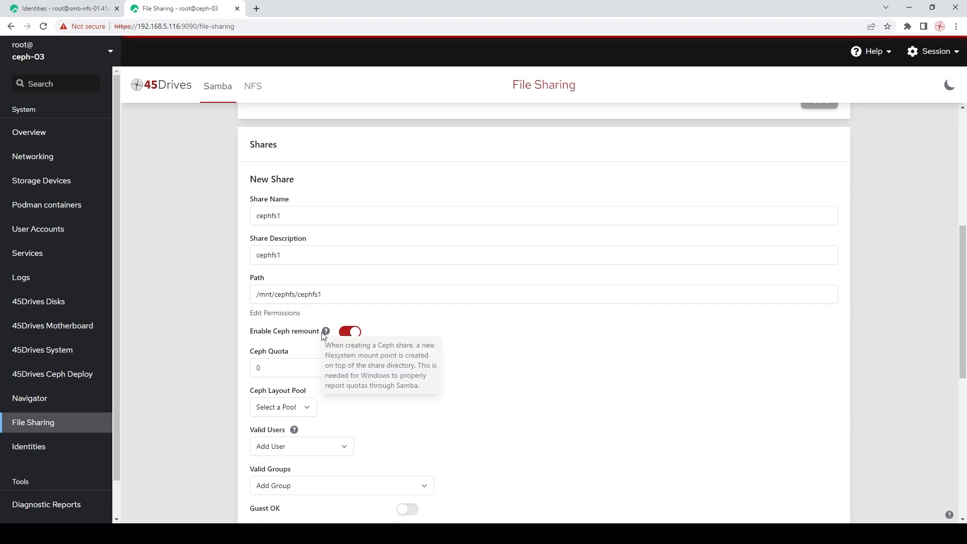
Give cephfs1 a 5 TiB Ceph quota, enable Windows ACLs, and confirm the share
scroll("down", 3)
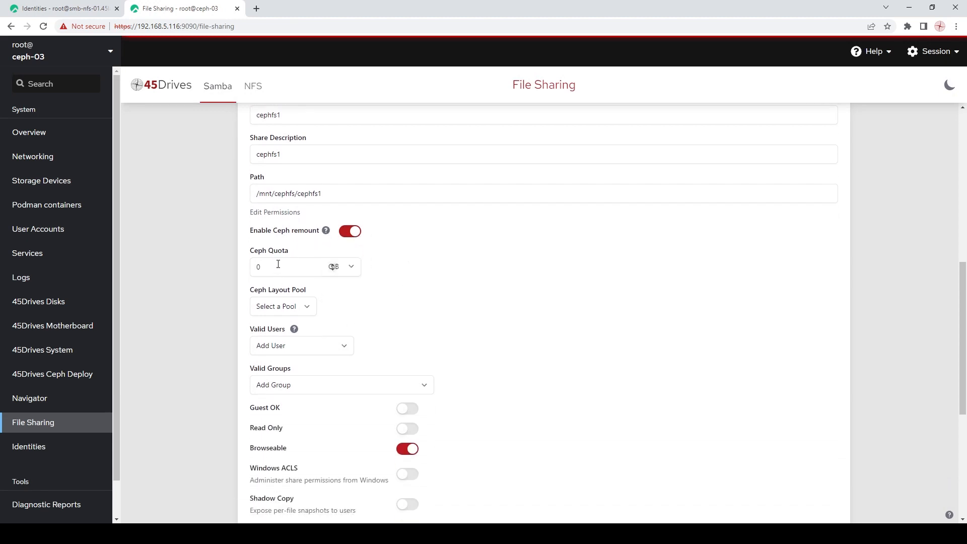
type("50")
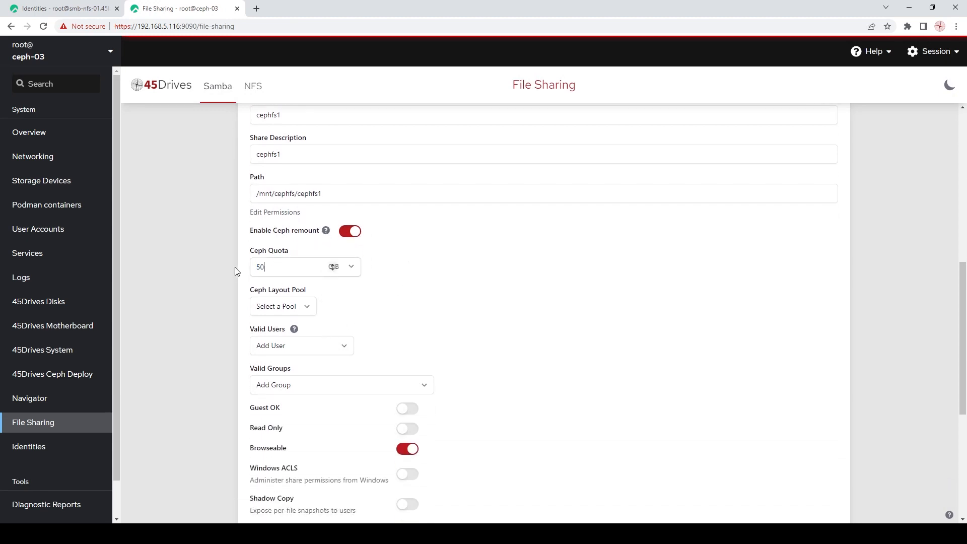
left_click(340, 267)
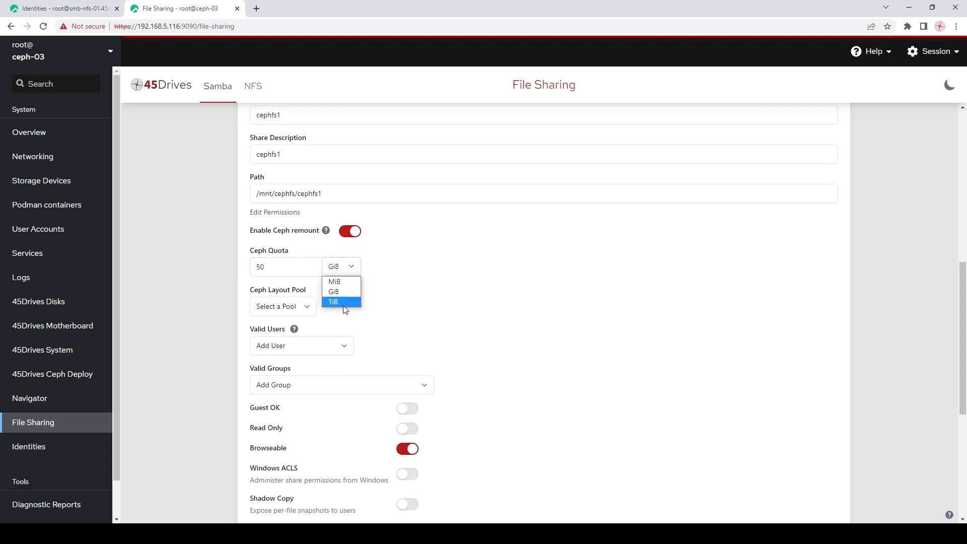
left_click(333, 302)
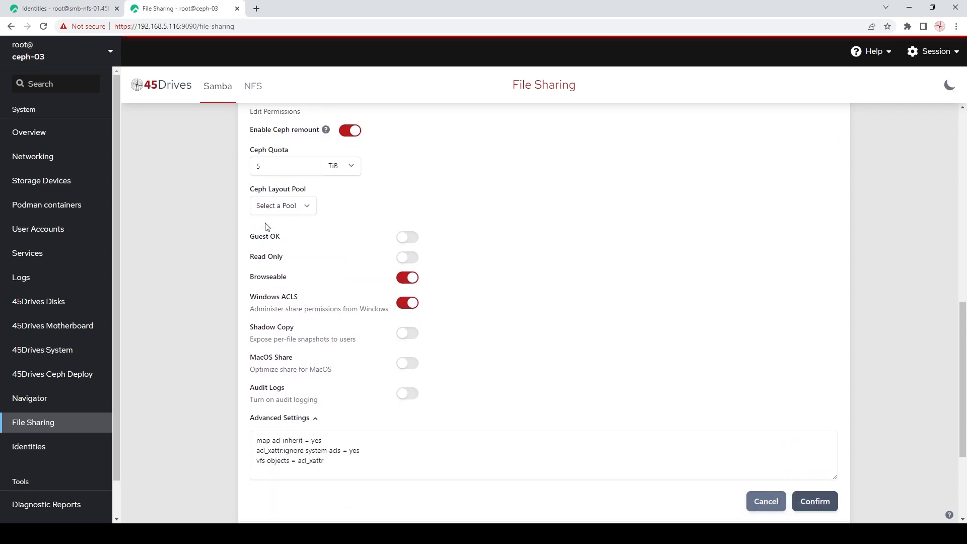
scroll("down", 3)
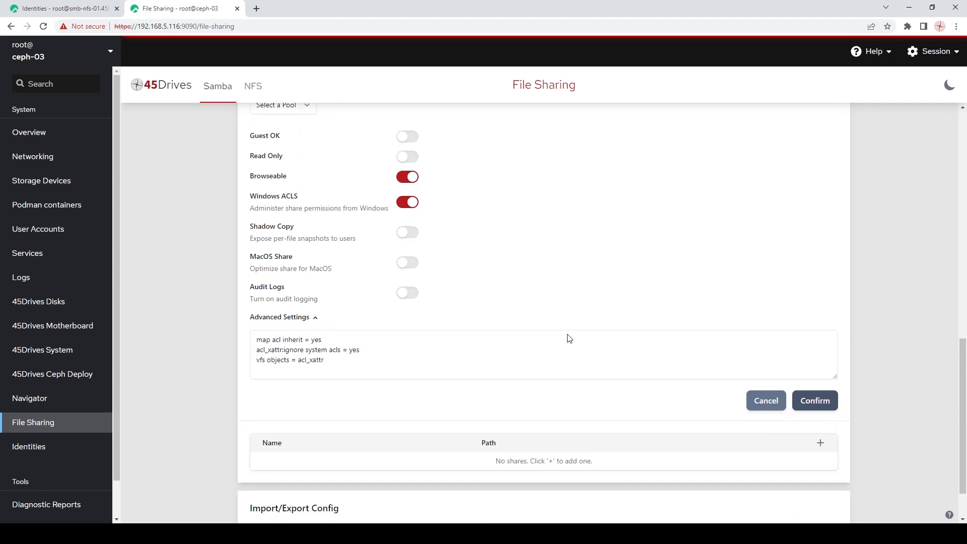
mouse_move(481, 398)
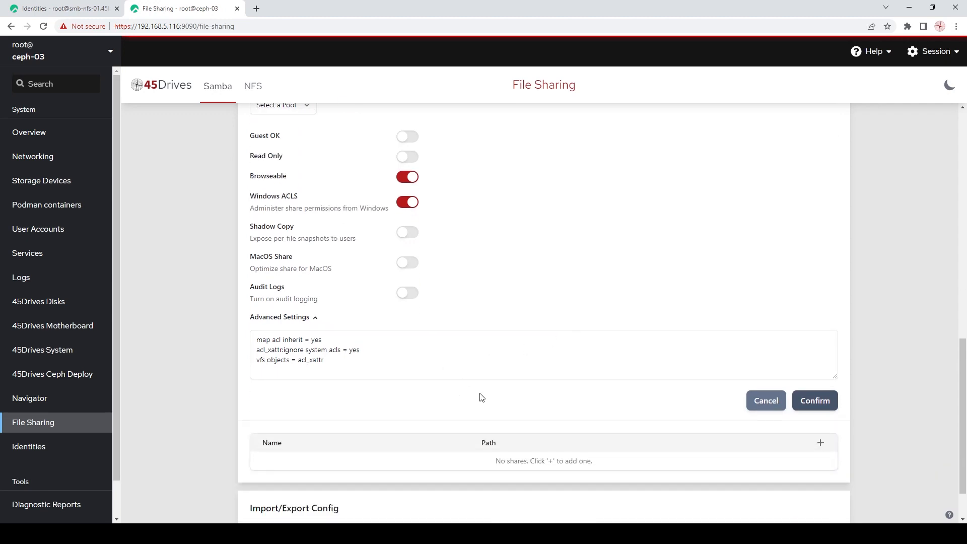
left_click(814, 401)
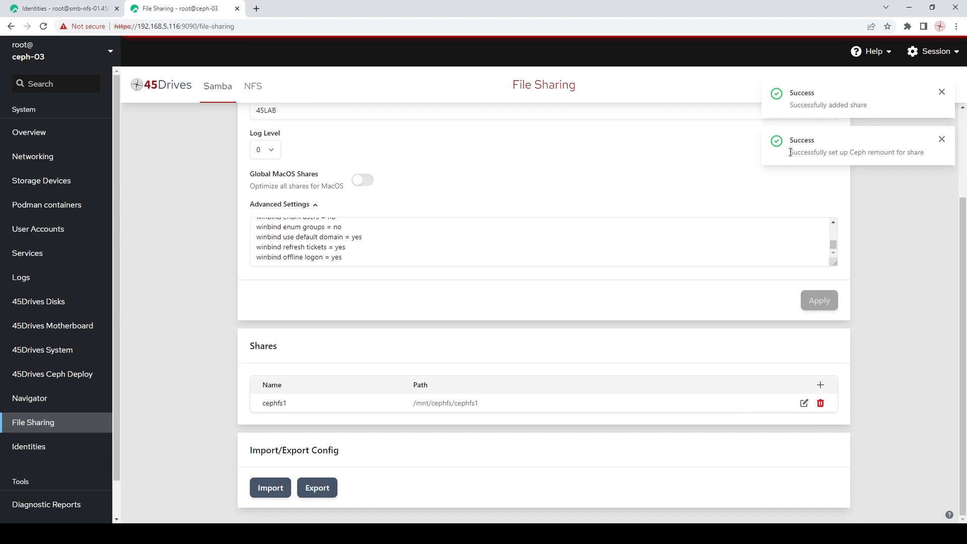
mouse_move(467, 341)
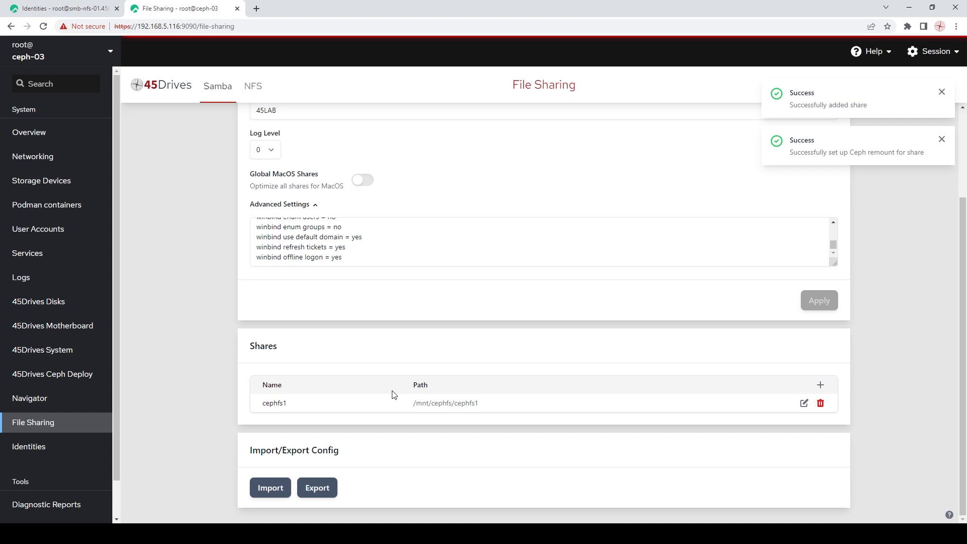
mouse_move(163, 489)
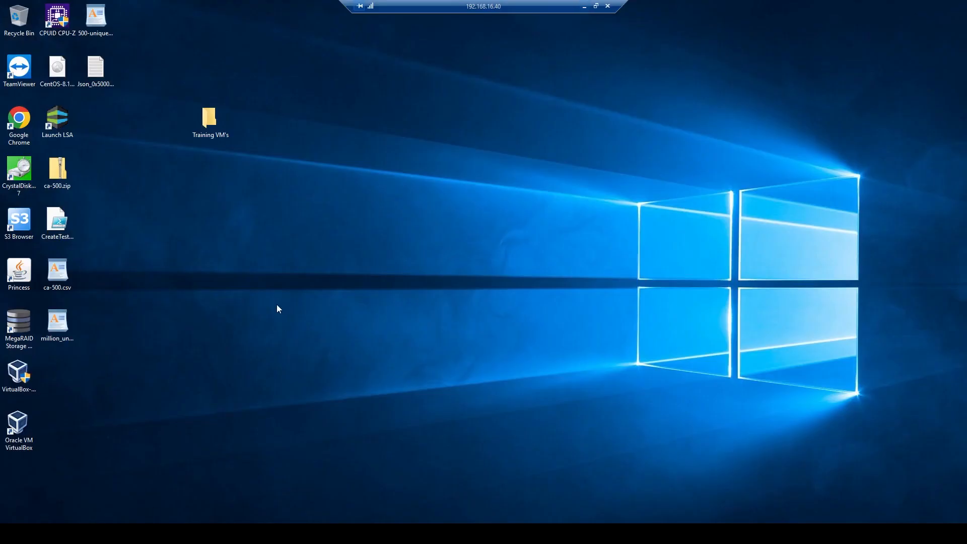
mouse_move(378, 129)
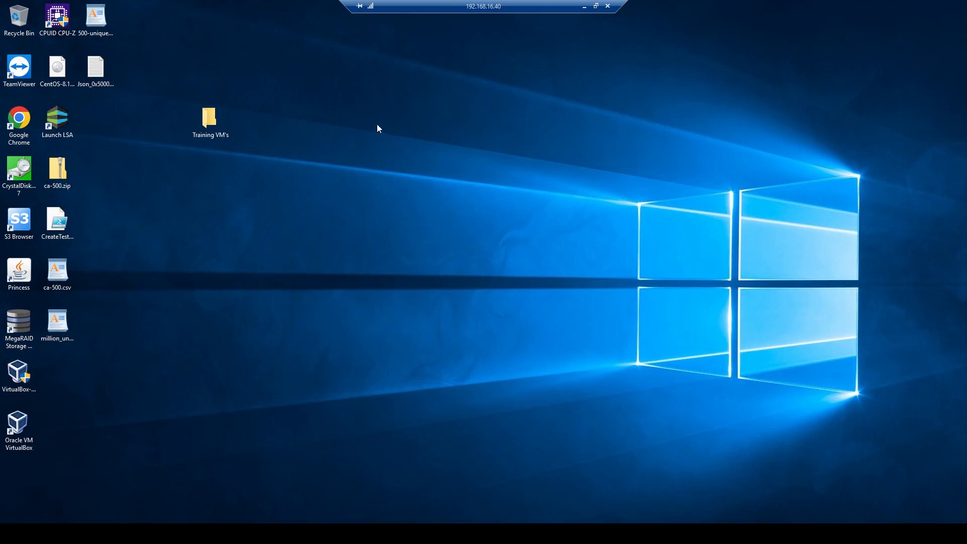
mouse_move(318, 263)
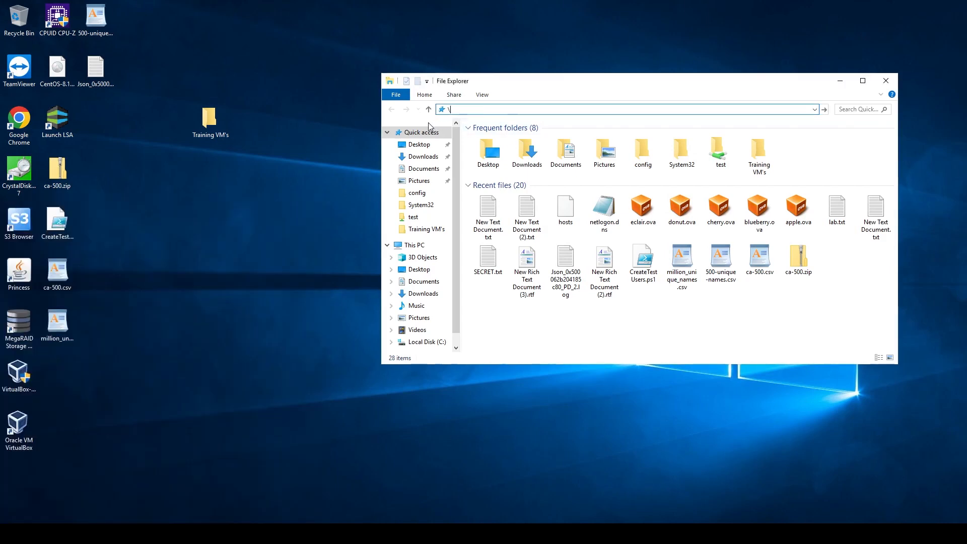
Browse to \\192.168.5.167\cephfs1 and create a new folder in the empty share
type("\\\\192.168.5.")
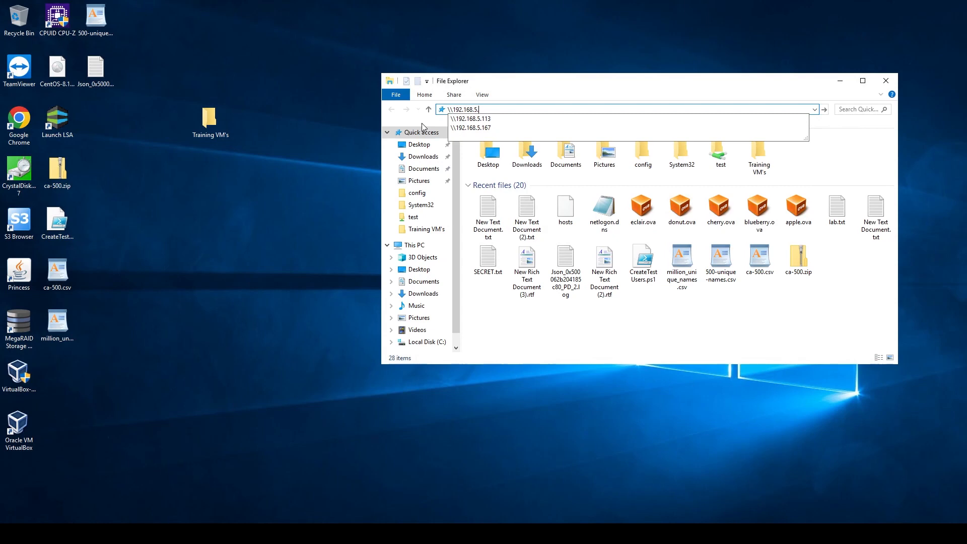
left_click(471, 128)
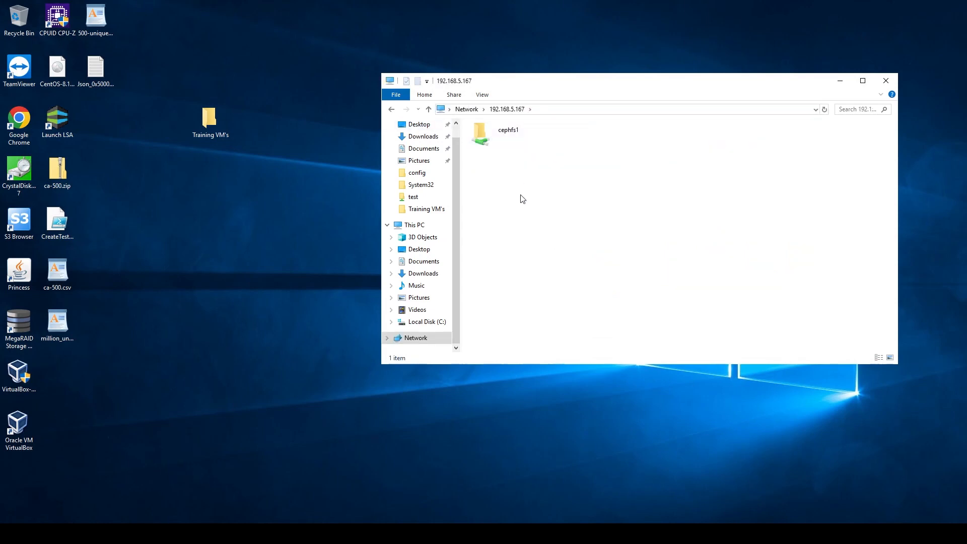
double_click(480, 133)
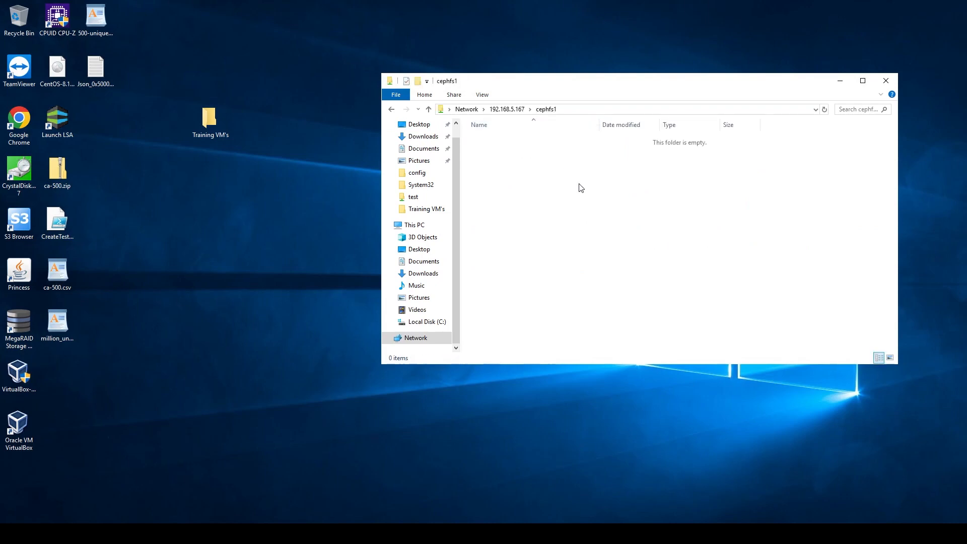
right_click(580, 188)
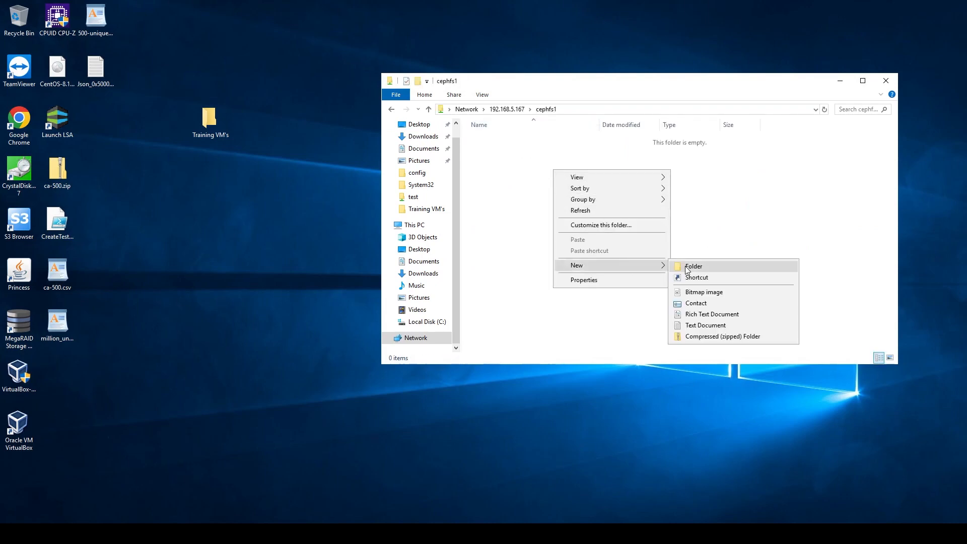
left_click(693, 266)
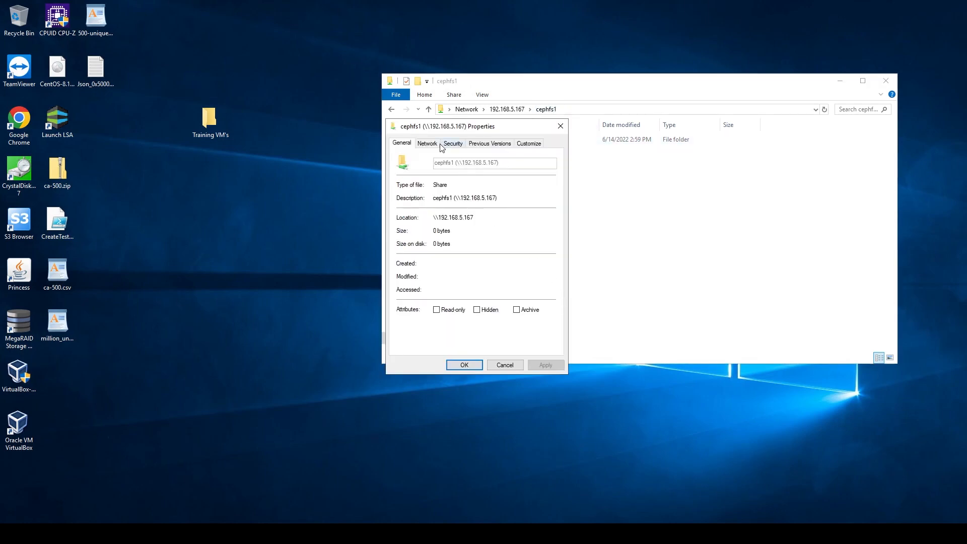
Add the lab group to cephfs1's security permissions and accept the inherited-permissions warning
left_click(453, 143)
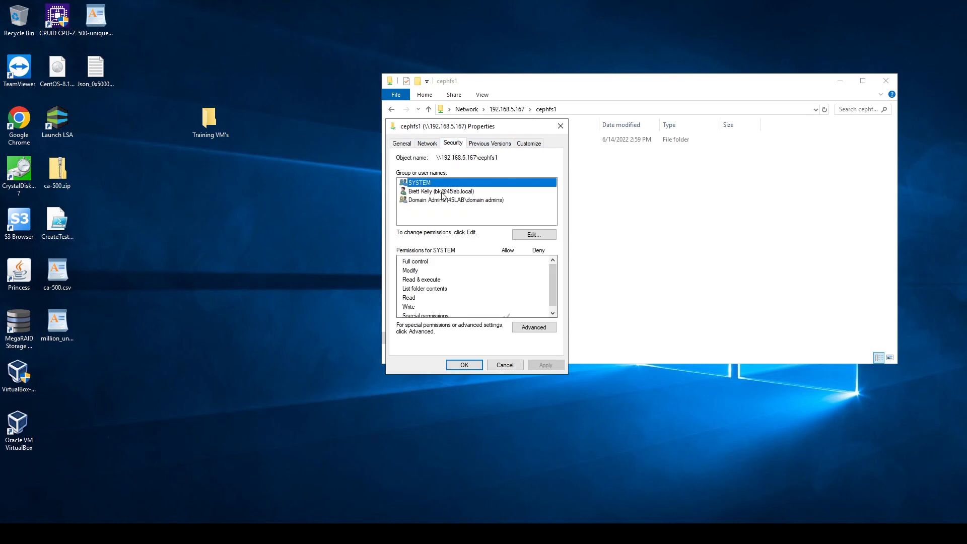
left_click(533, 235)
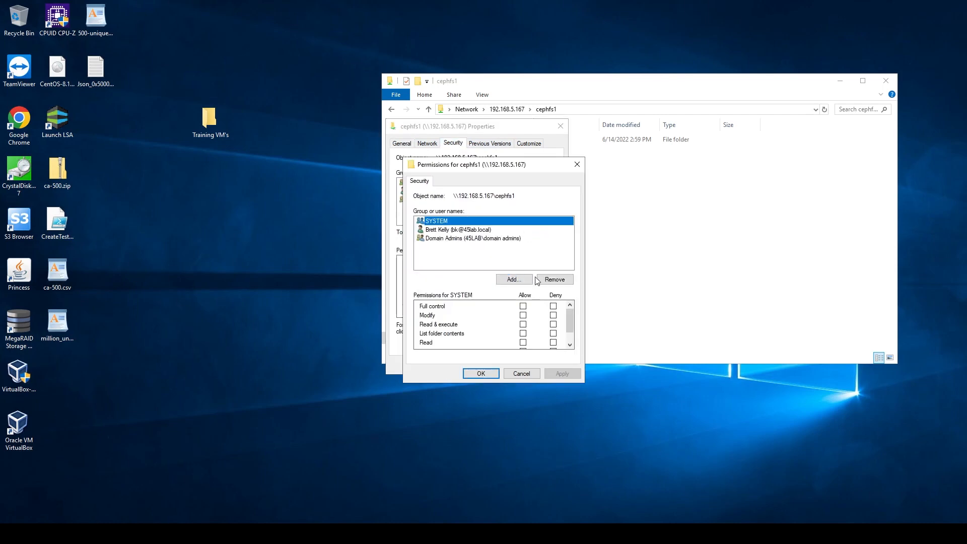
left_click(553, 278)
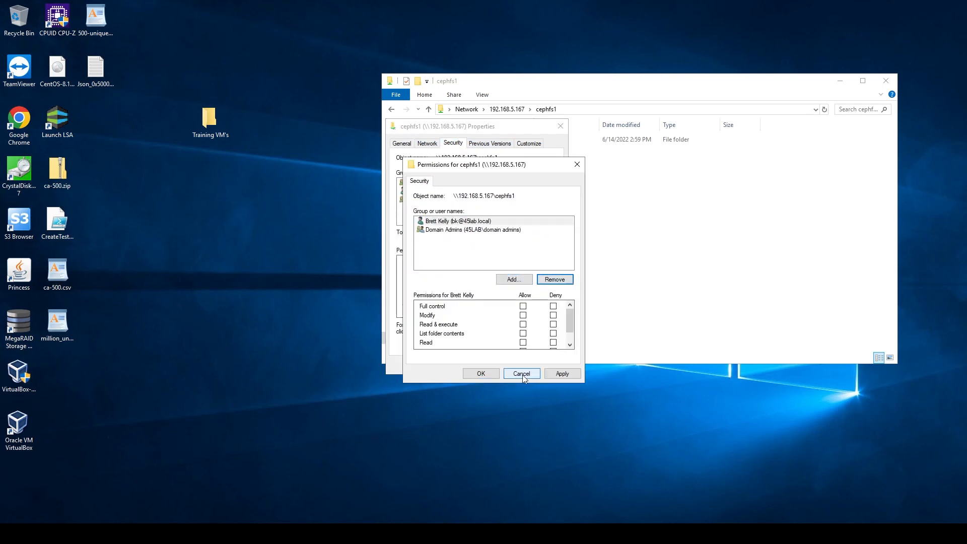
left_click(514, 278)
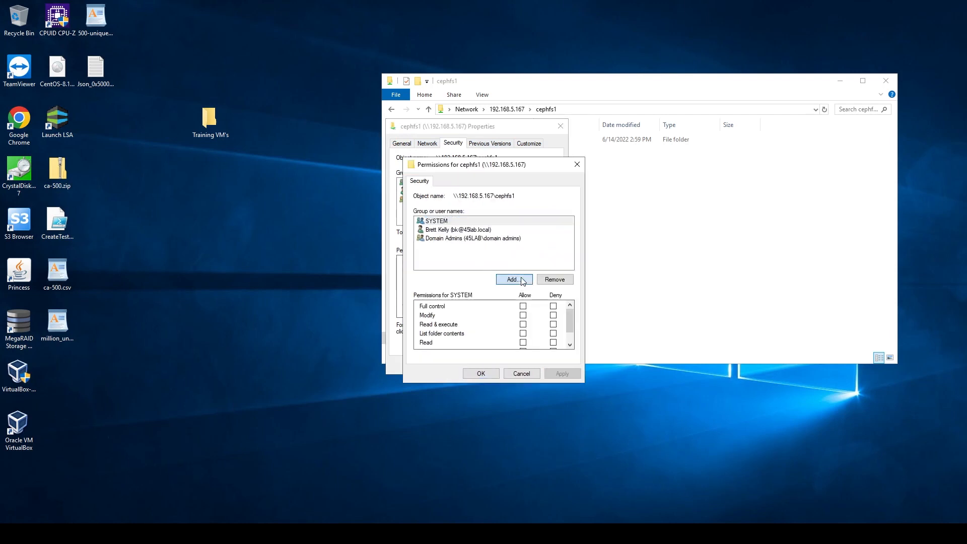
left_click(513, 280)
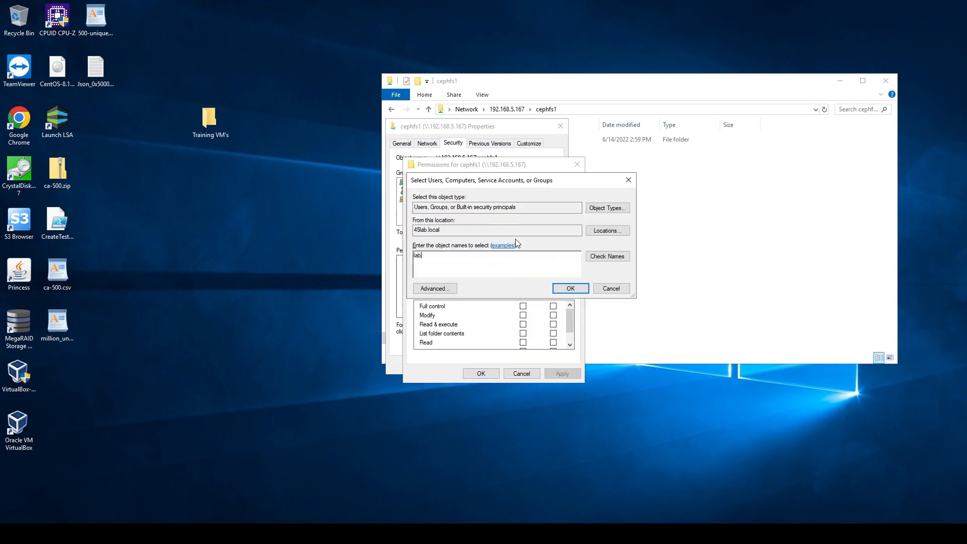
left_click(570, 288)
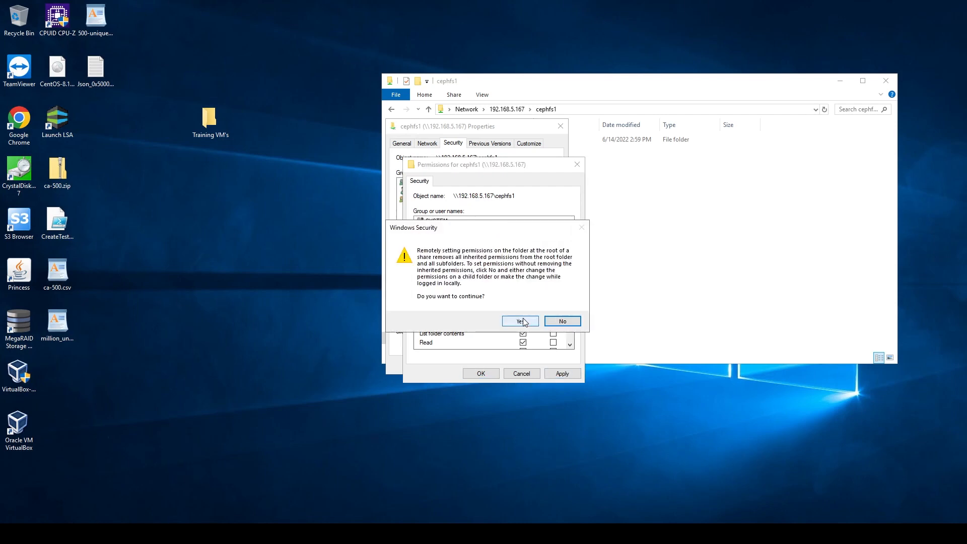
left_click(519, 322)
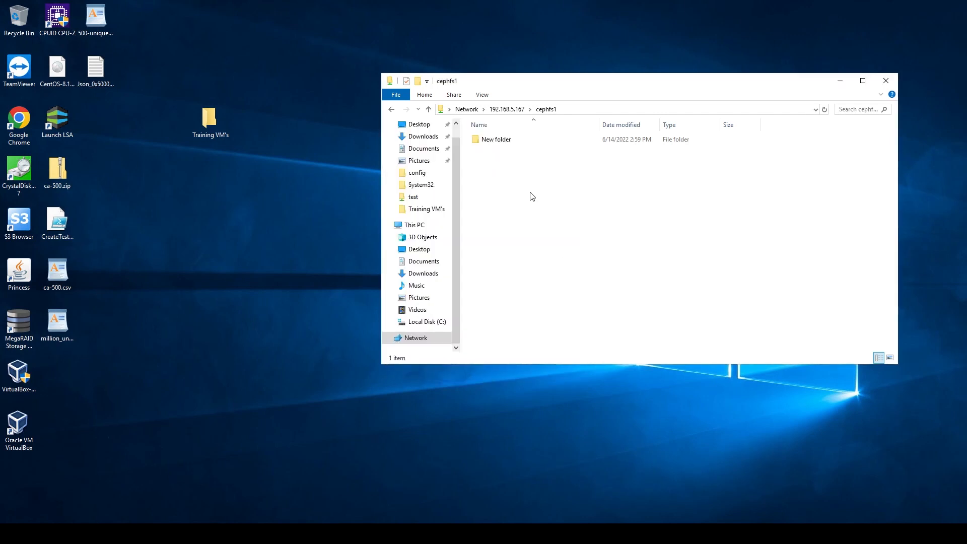
mouse_move(528, 189)
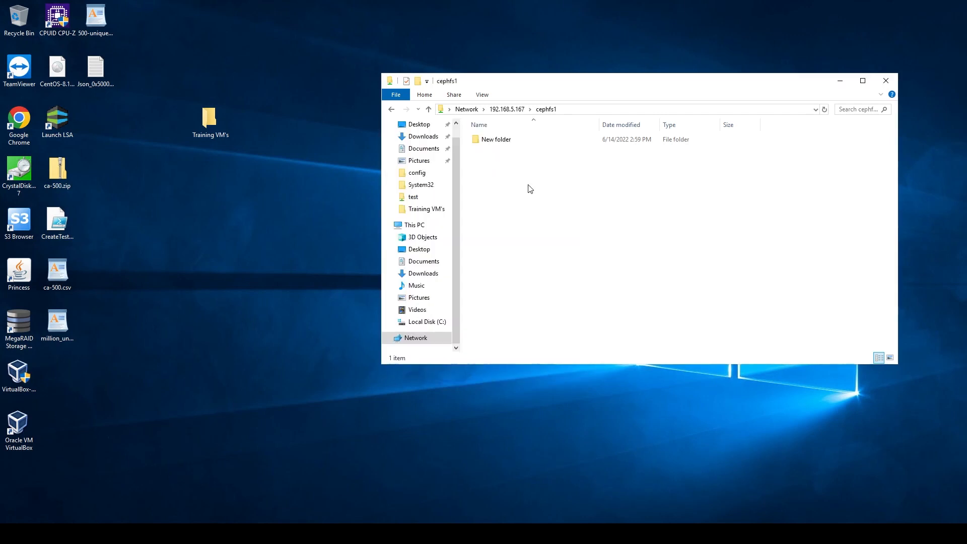